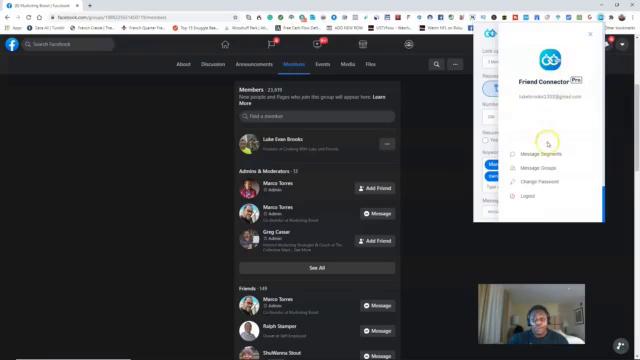
{"action": "mouse_move", "coordinate": [540, 170]}
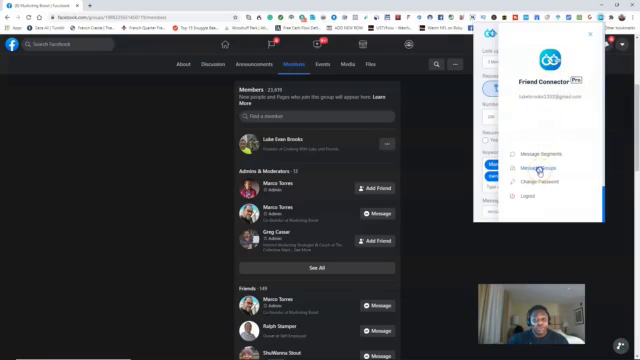
Step: Save a new message group combining the greeting and introduction segments
{"action": "left_click", "coordinate": [540, 156]}
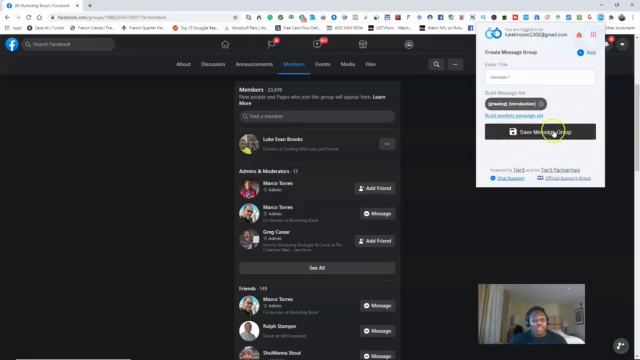
{"action": "left_click", "coordinate": [536, 132]}
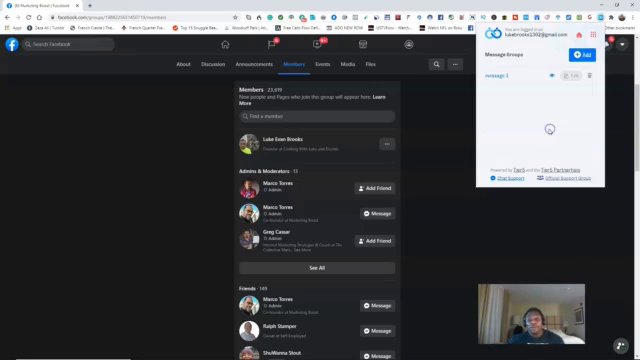